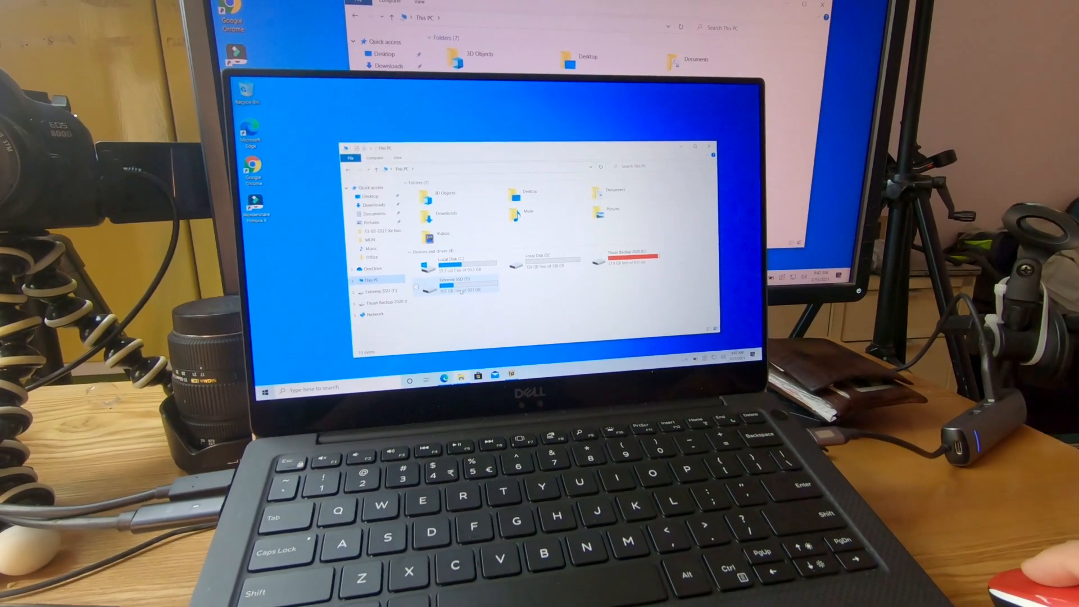
Step: Browse into Extreme SSD (E:) > GoPro 7 > the dated bus footage folder
left_click(454, 286)
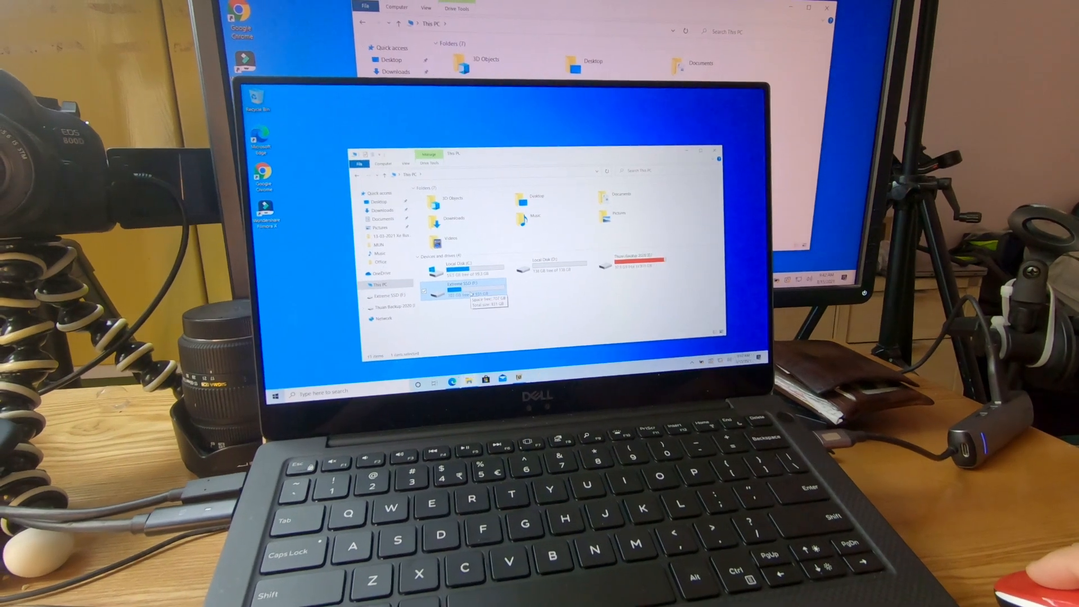
double_click(461, 290)
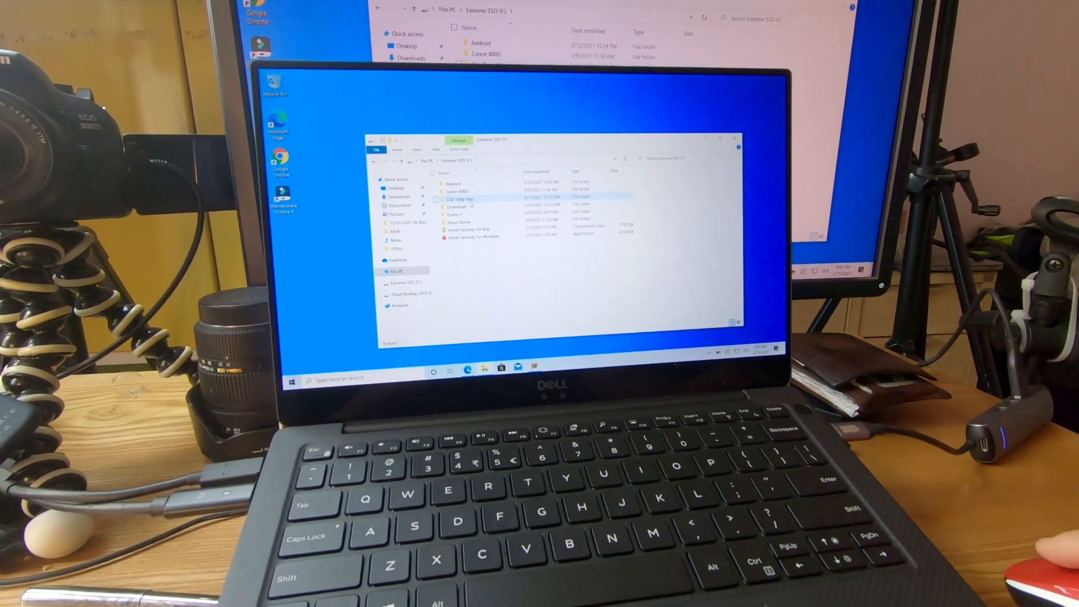
double_click(453, 214)
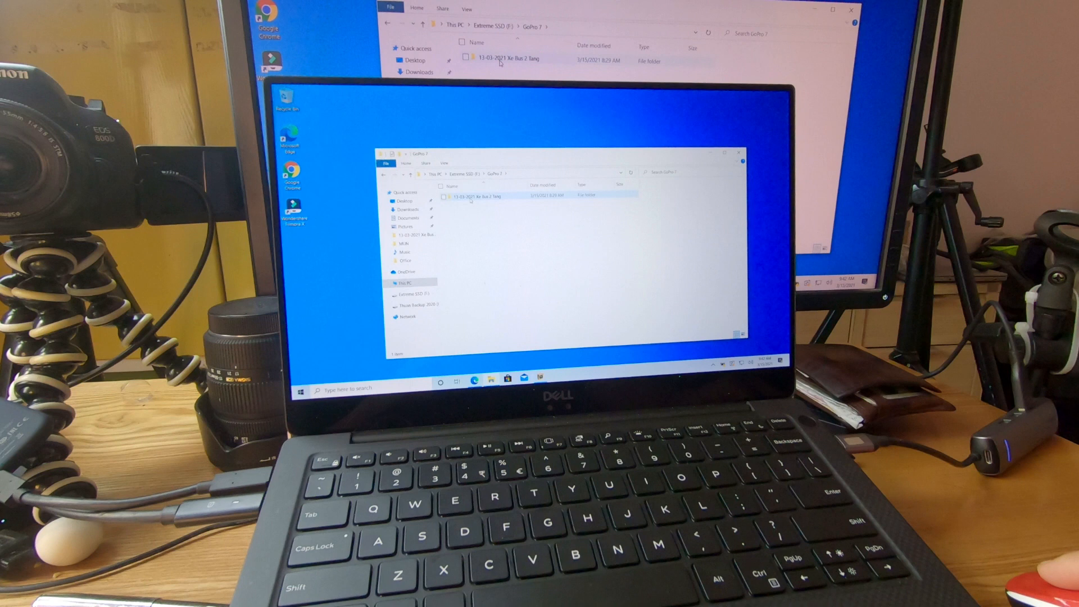
double_click(470, 195)
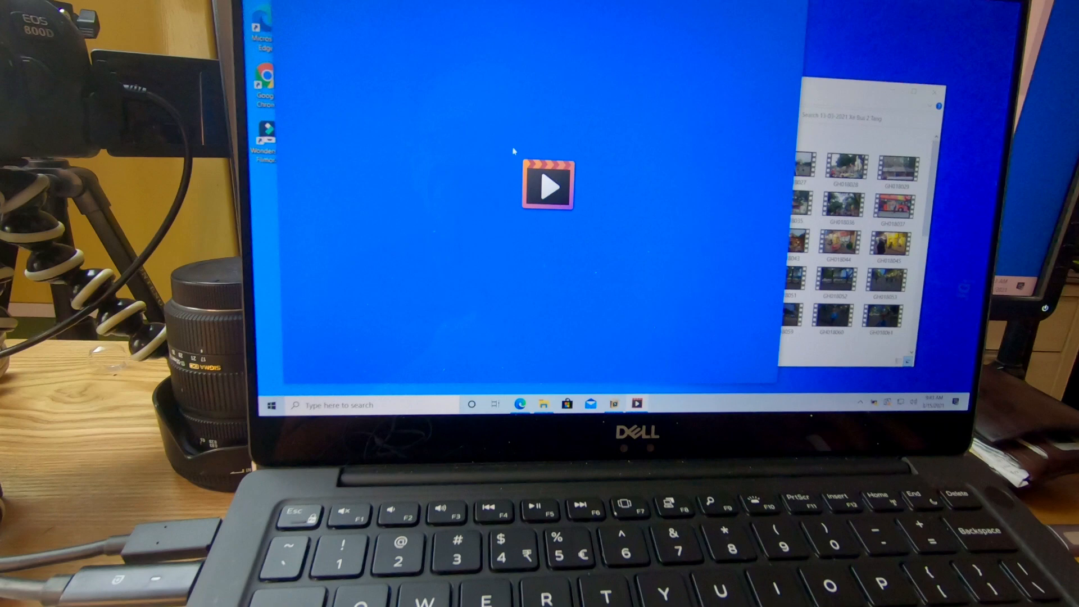
Step: Close the playing GoPro clip in Movies & TV
left_click(547, 185)
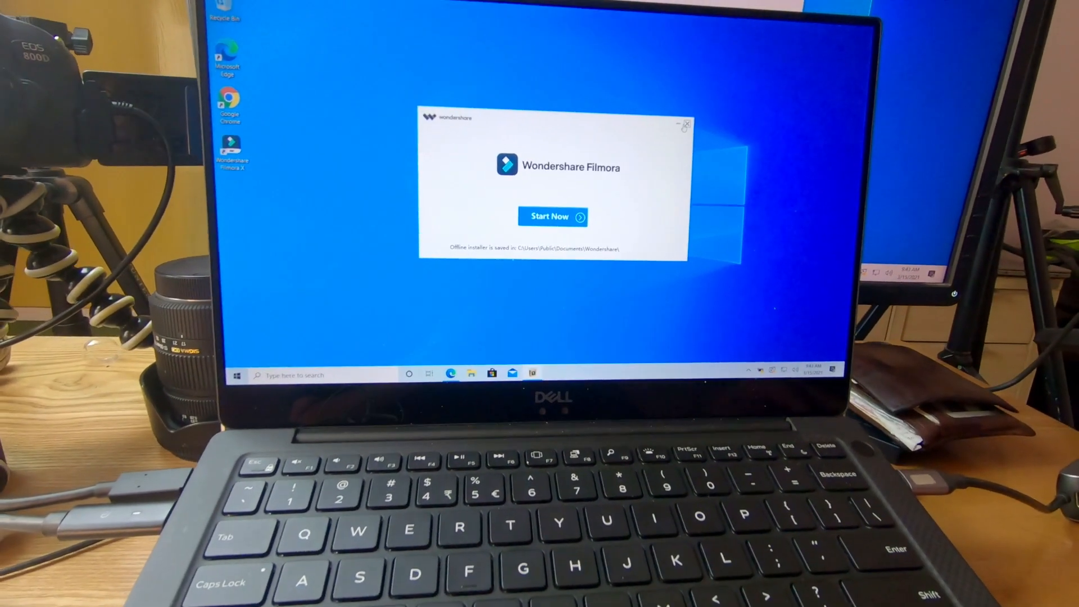
Step: Dismiss the Filmora installer and search the taskbar for 'crystaldiskmark'
left_click(685, 124)
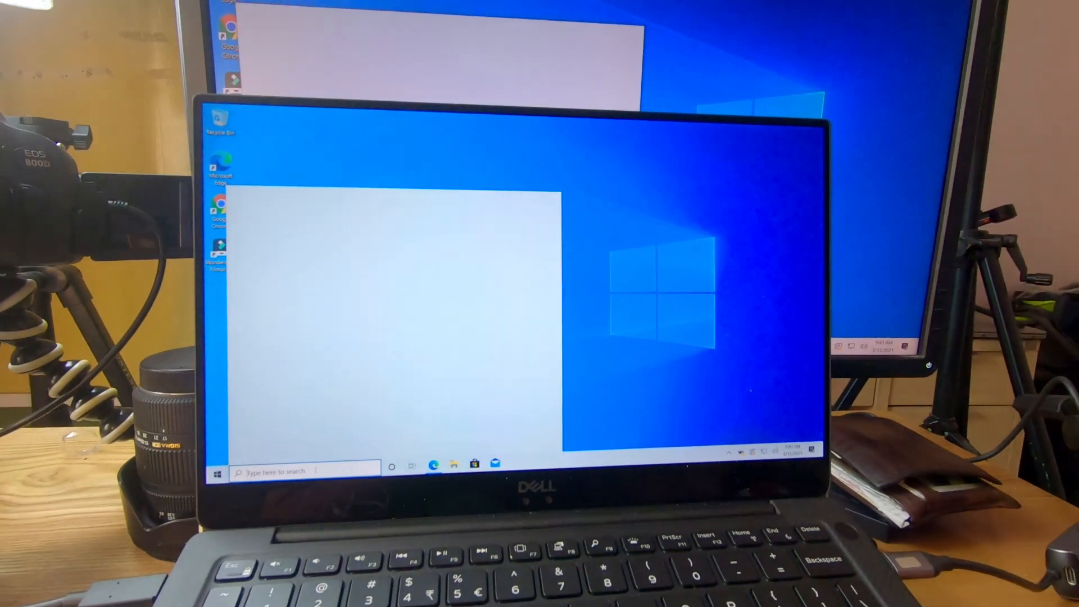
left_click(237, 470)
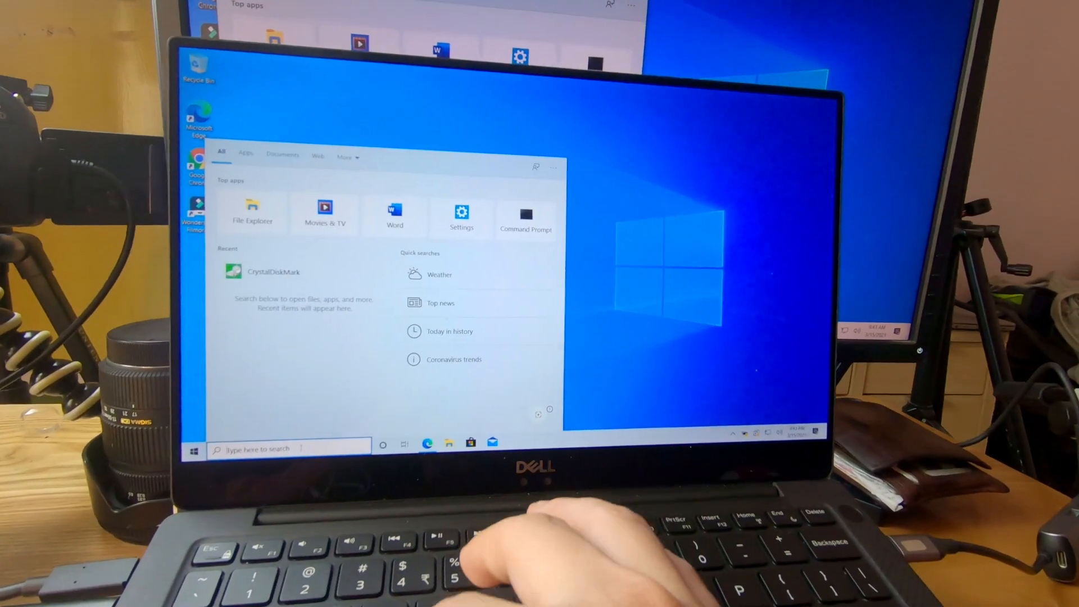
type("crystaldiskmark")
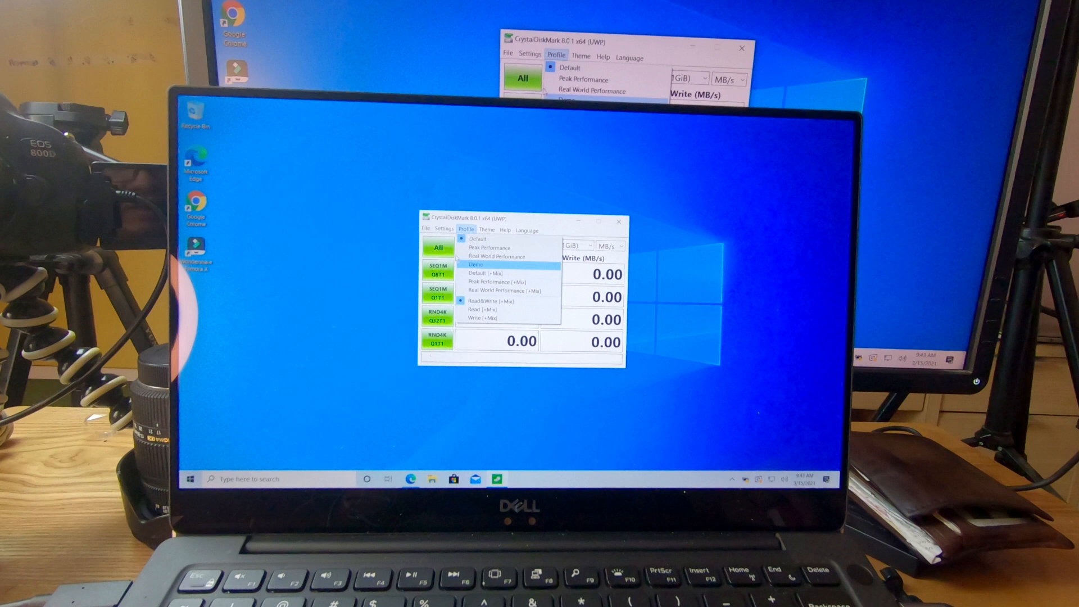
left_click(426, 241)
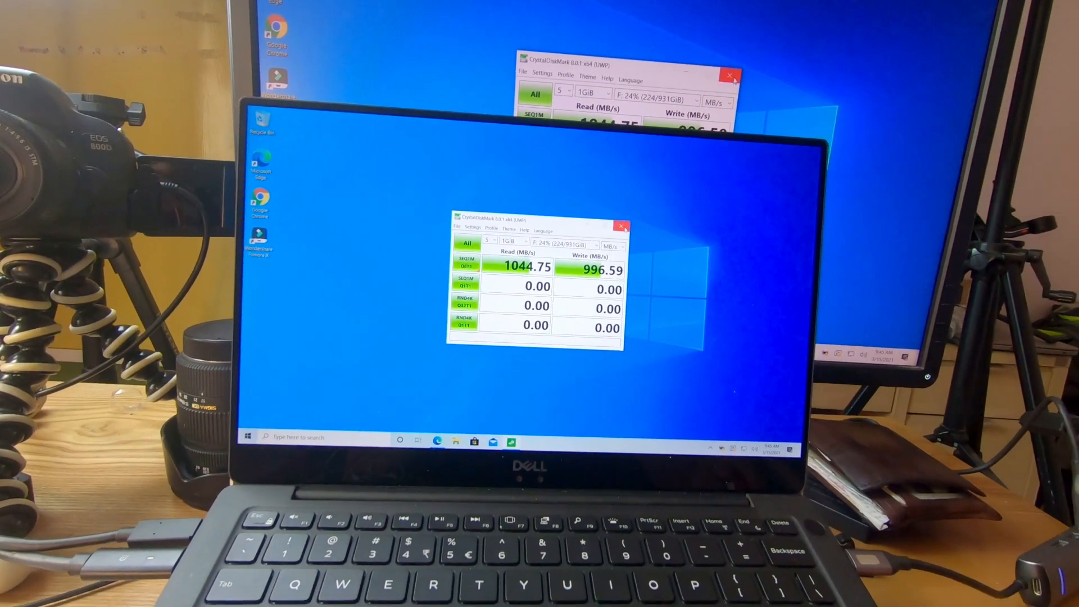
Step: Close CrystalDiskMark after the sequential result of 1044.75 MB/s read, 996.59 MB/s write
left_click(622, 226)
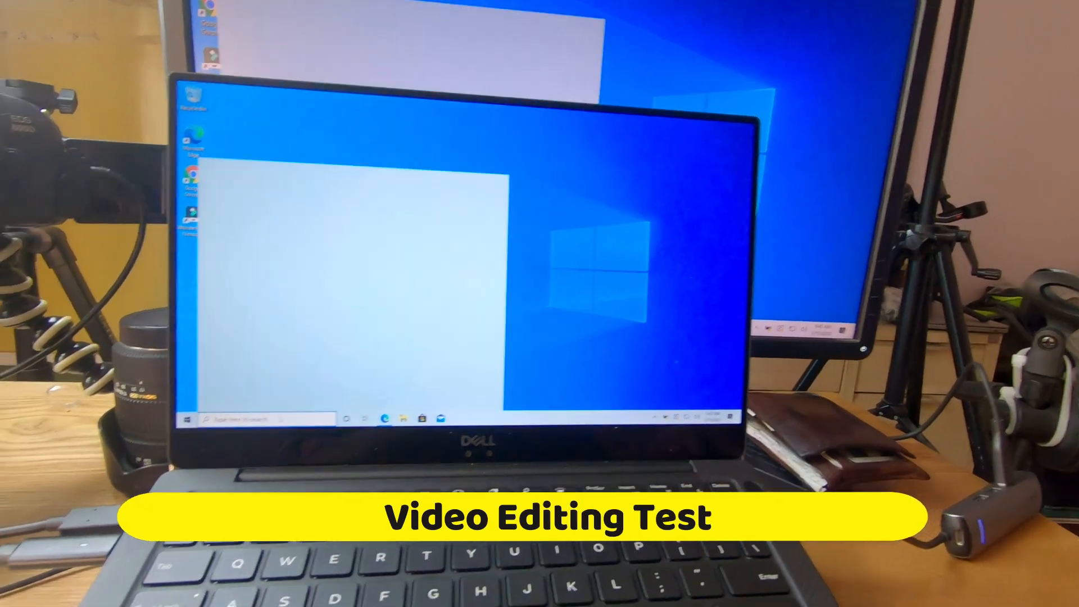
Step: Launch Filmora, allow the updater, quit the Quick Start Tour and dismiss the promo and Message Center
left_click(223, 402)
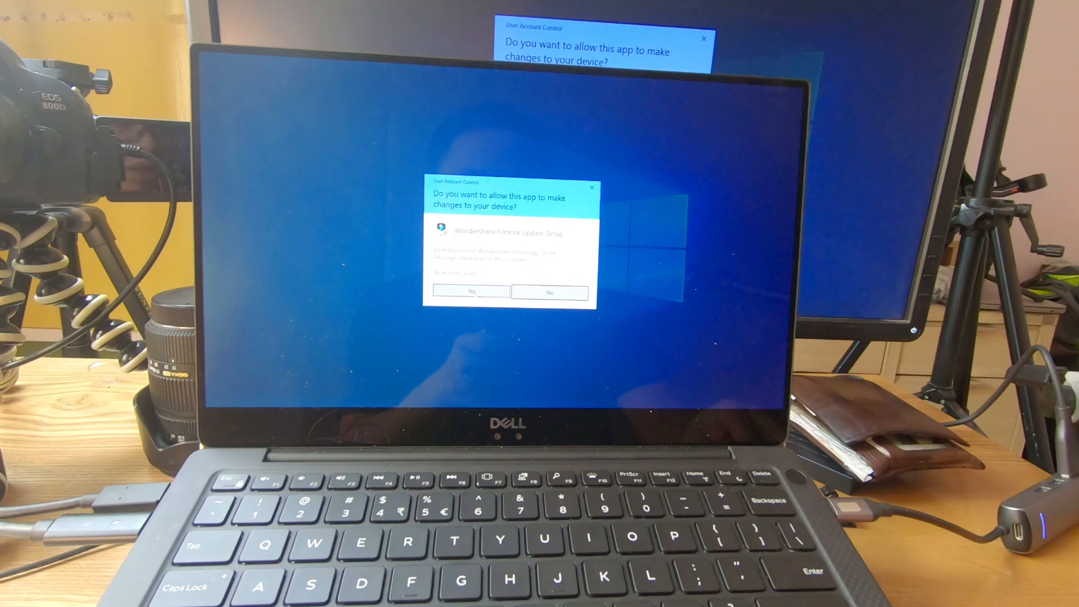
left_click(469, 292)
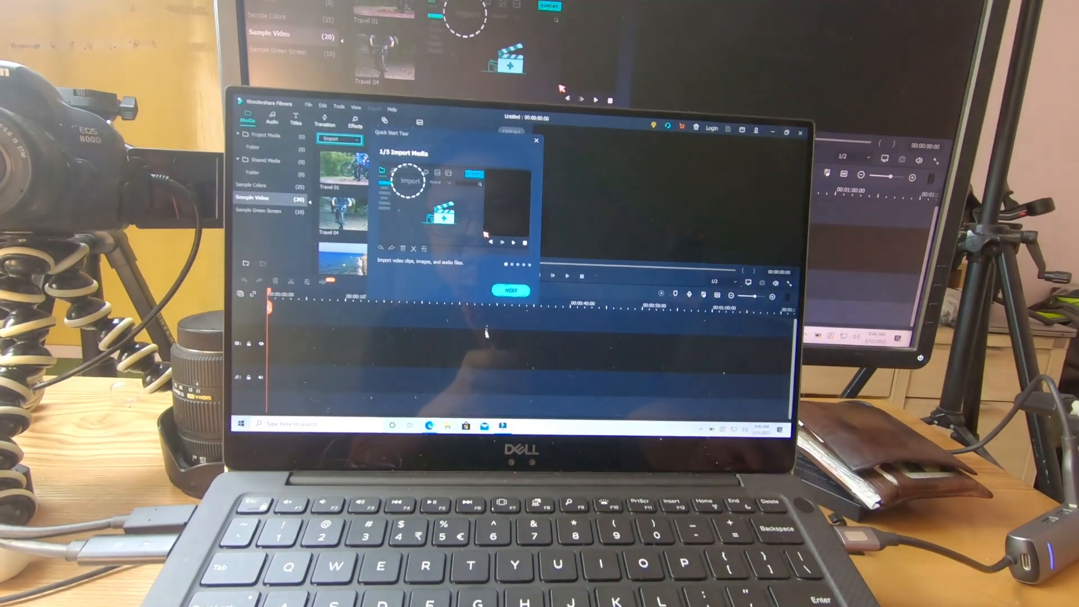
left_click(537, 141)
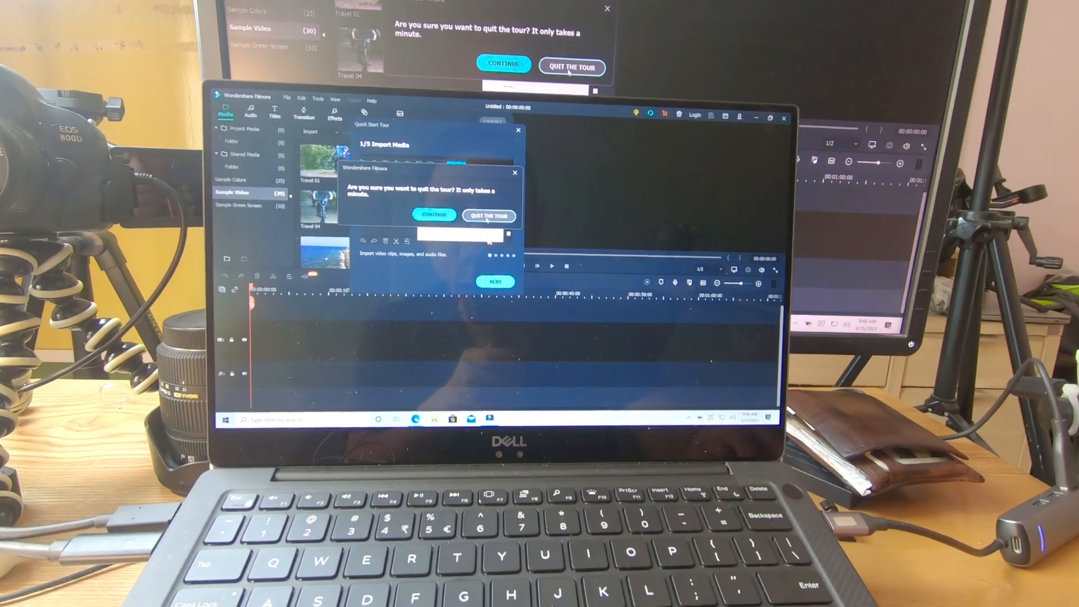
left_click(488, 216)
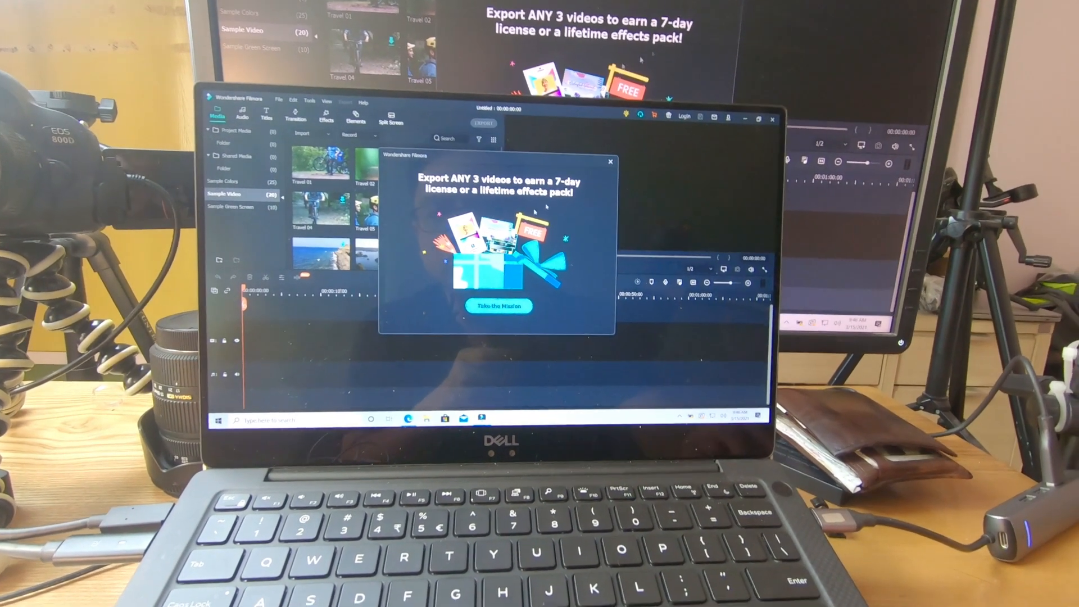
left_click(607, 161)
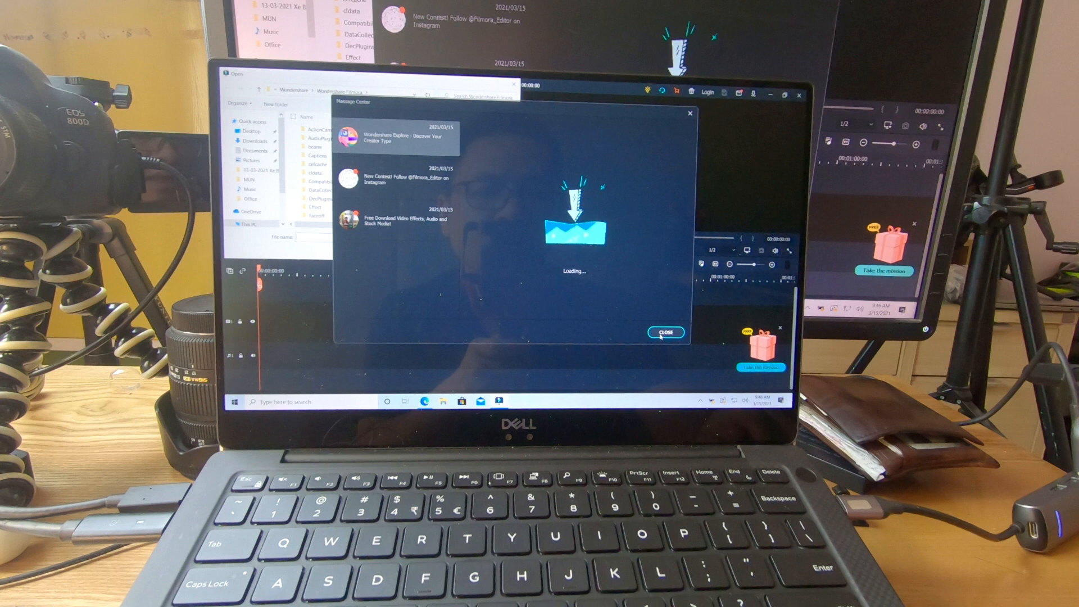
left_click(664, 332)
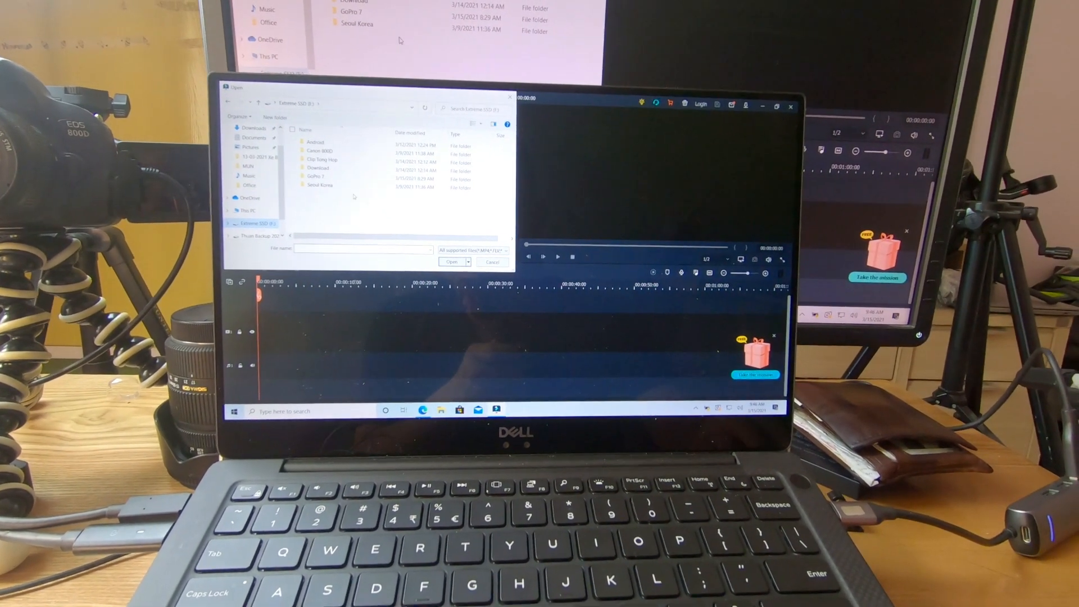
Step: Browse the Open dialog into GoPro 7 > the dated bus footage folder
double_click(314, 177)
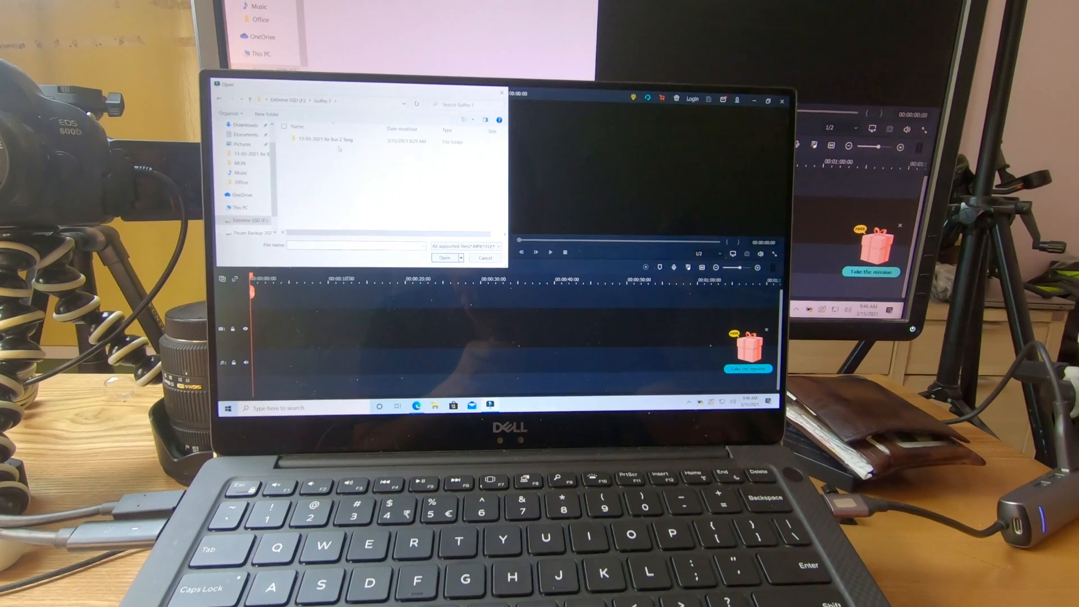
double_click(323, 139)
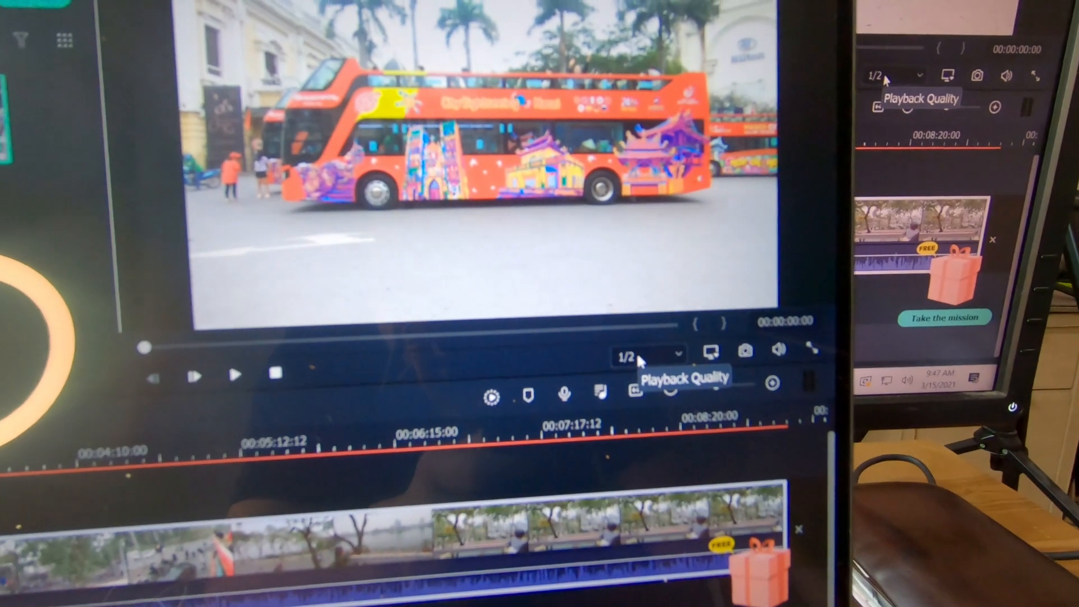
Step: Show the preview Playback Quality choices, with 1/2 resolution in effect
left_click(648, 354)
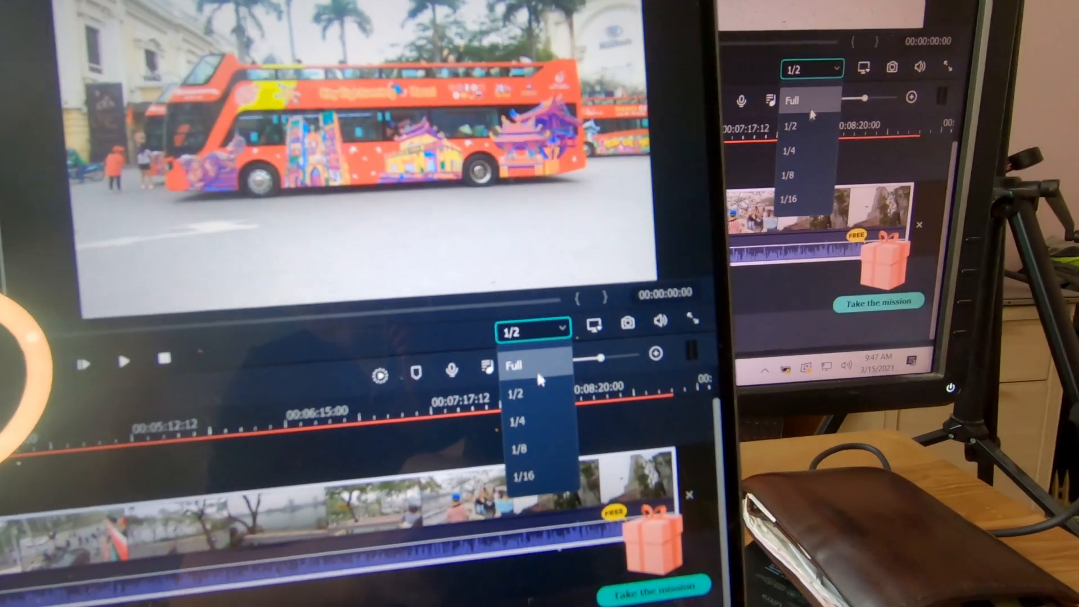